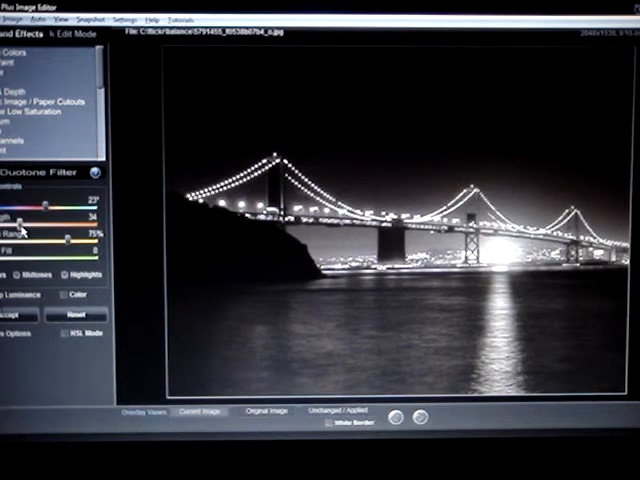
Apply a faint warm duotone tint to the grey night bridge photo
{"action": "left_click_drag", "start_coordinate": [30, 208], "coordinate": [48, 208]}
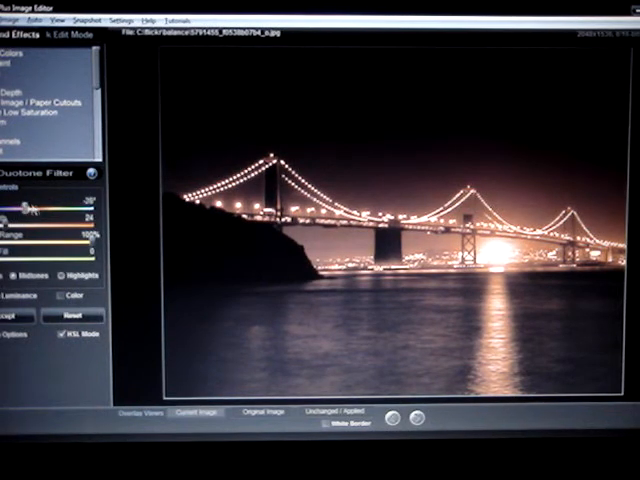
Shift the duotone tint to a cool blue across the sky and water
{"action": "left_click_drag", "start_coordinate": [10, 216], "coordinate": [56, 216]}
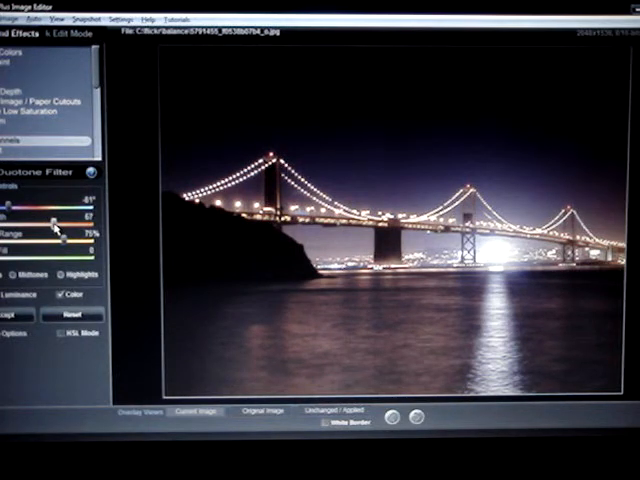
{"action": "mouse_move", "coordinate": [336, 412]}
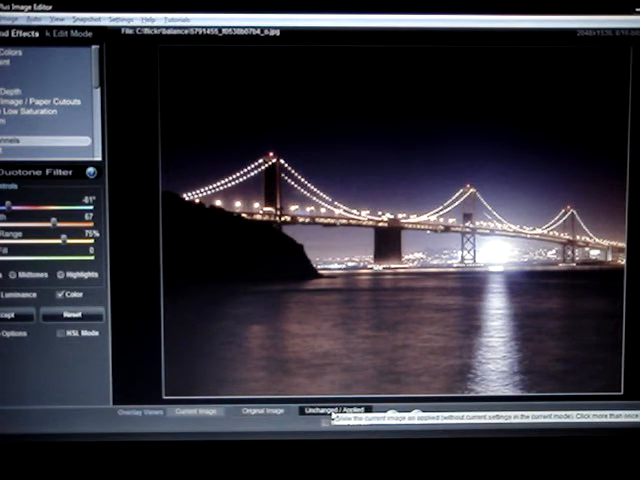